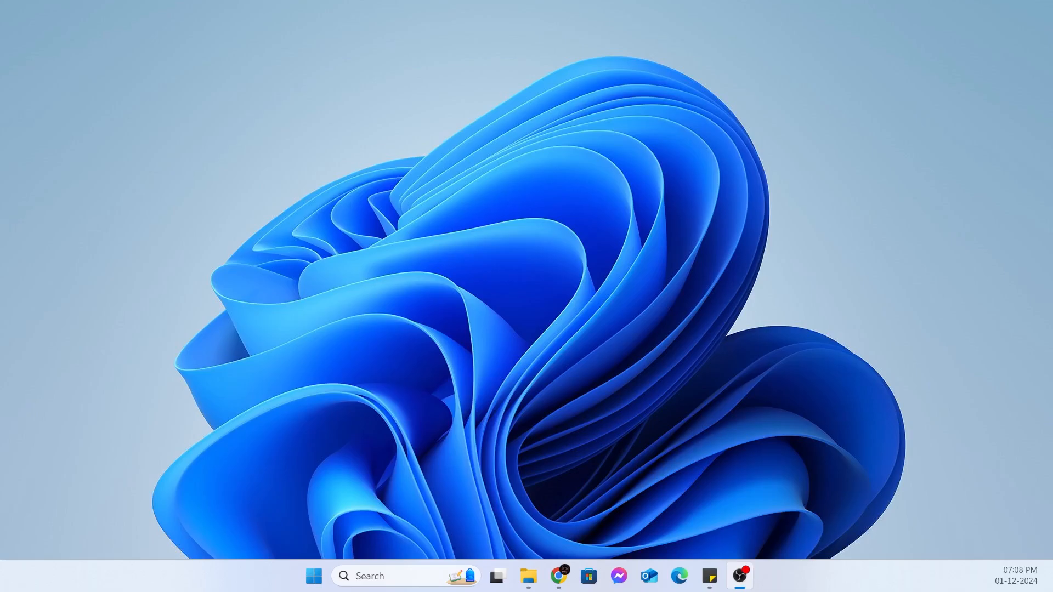
pyautogui.moveTo(348, 255)
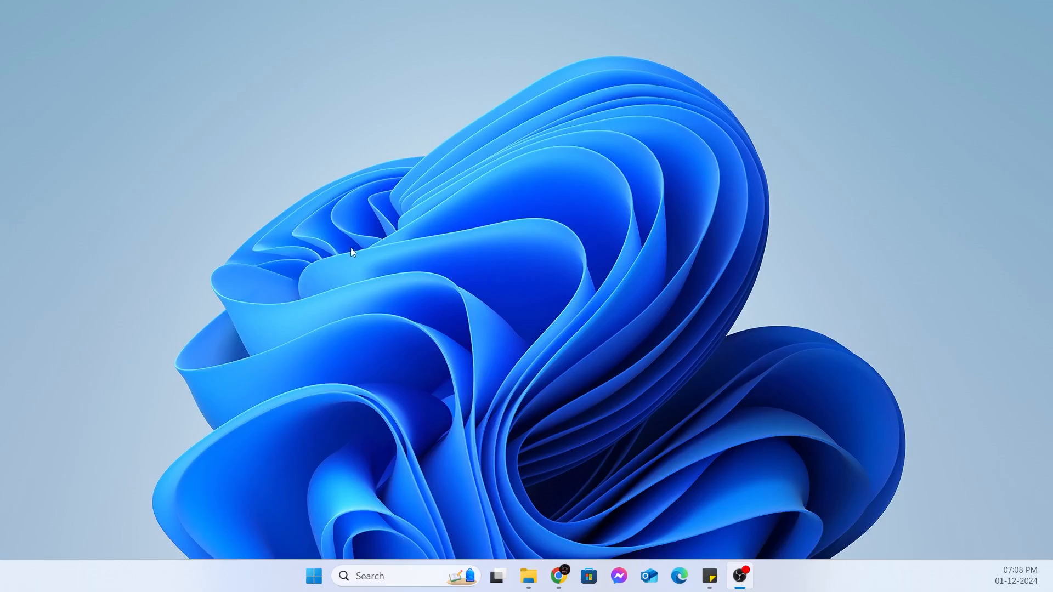
pyautogui.moveTo(454, 228)
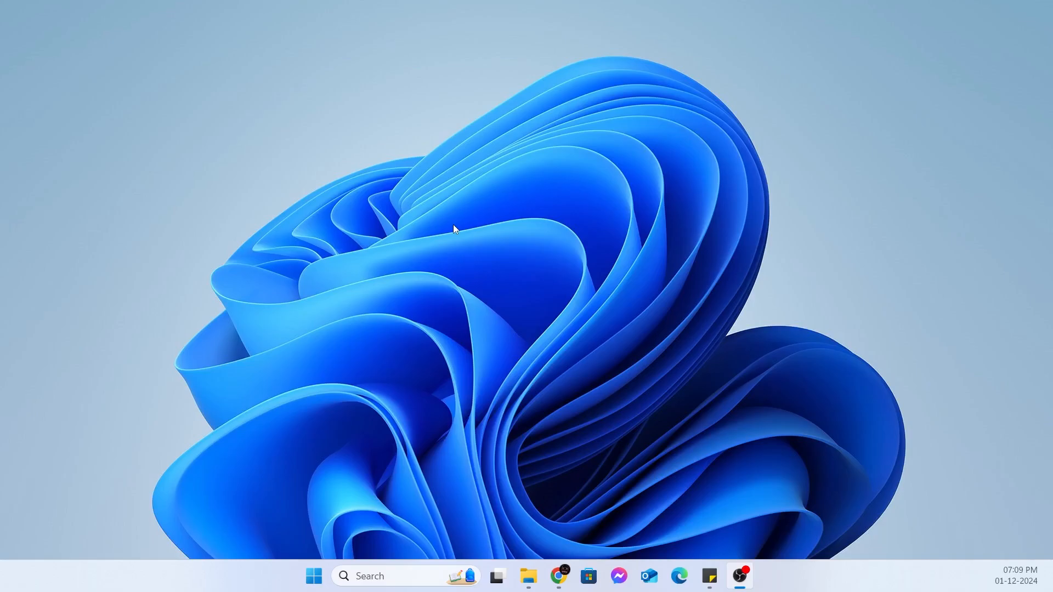
pyautogui.moveTo(379, 527)
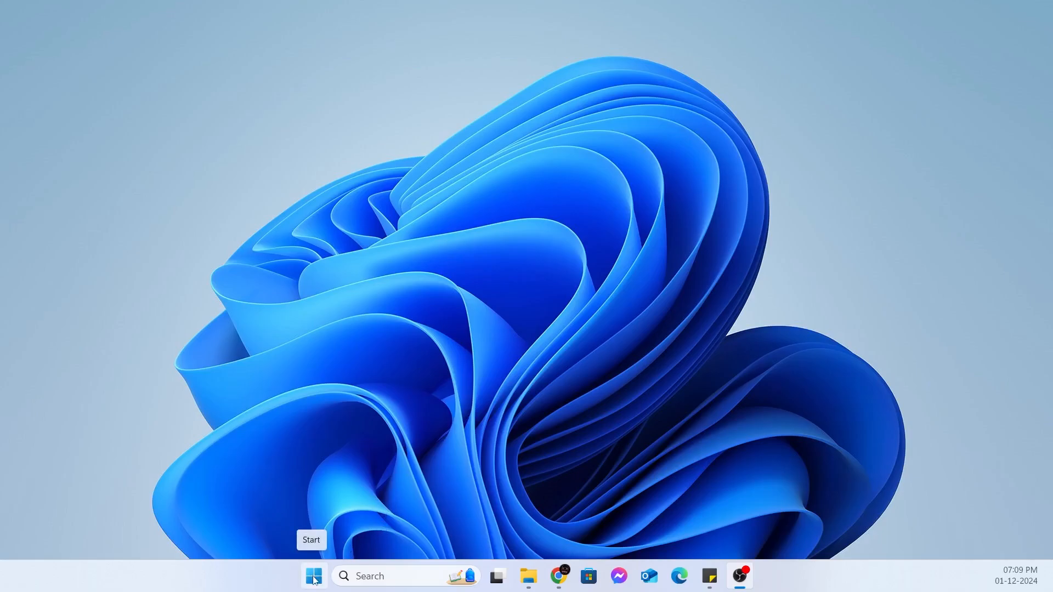
# - Open Windows Settings from the Start button's right-click quick link menu
pyautogui.rightClick(312, 575)
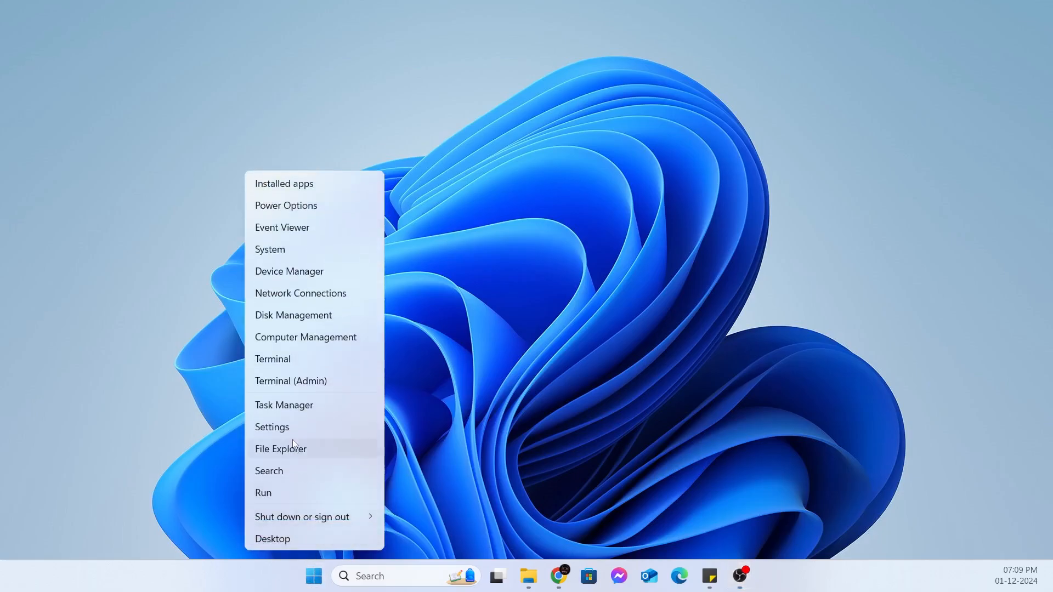
pyautogui.click(272, 427)
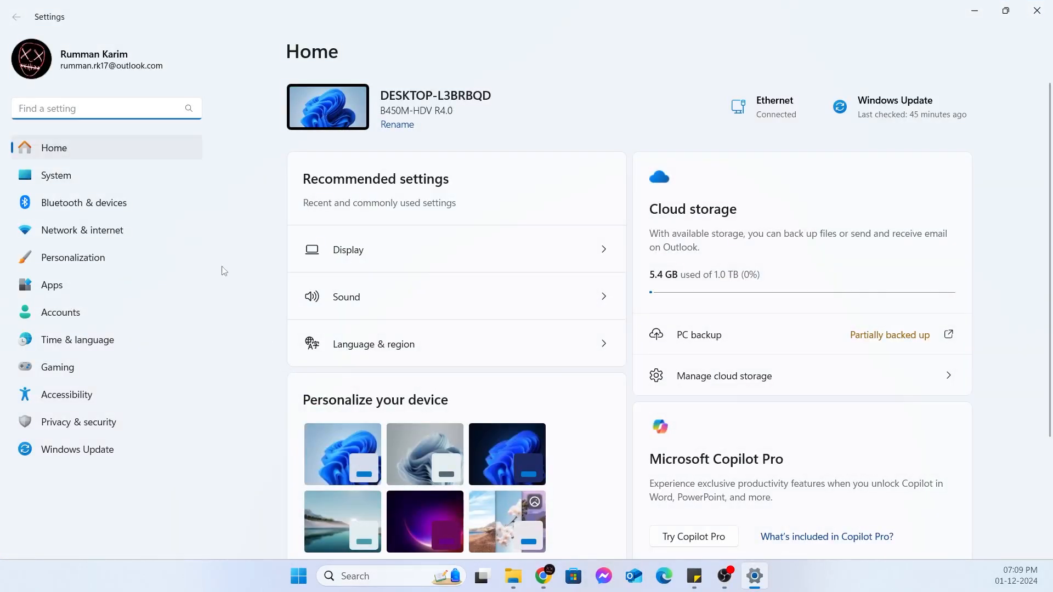
pyautogui.moveTo(83, 203)
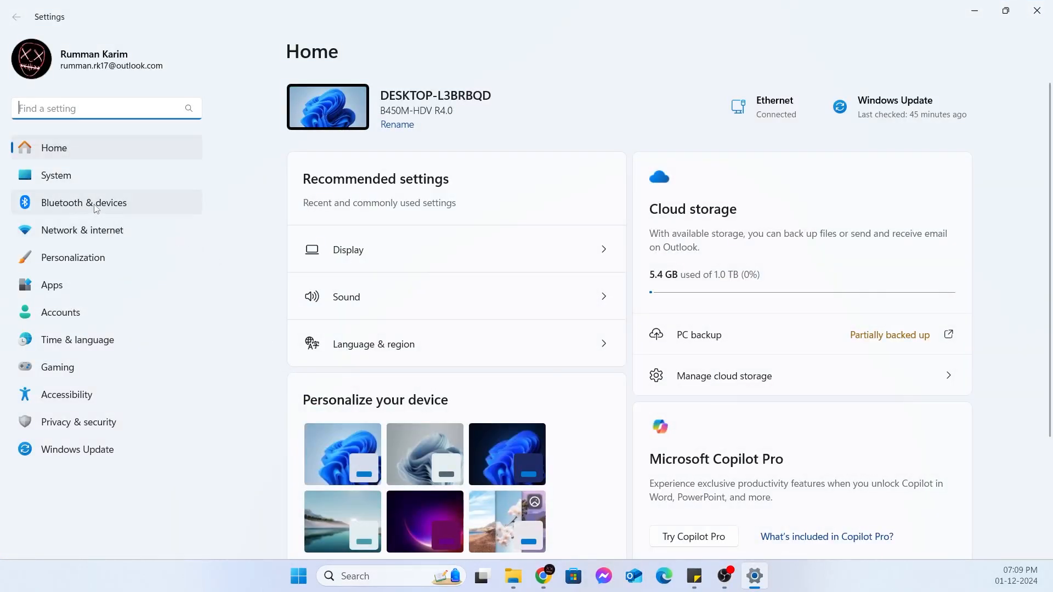
# - Go to Bluetooth & devices and scroll down to the mouse scrolling options
pyautogui.click(83, 202)
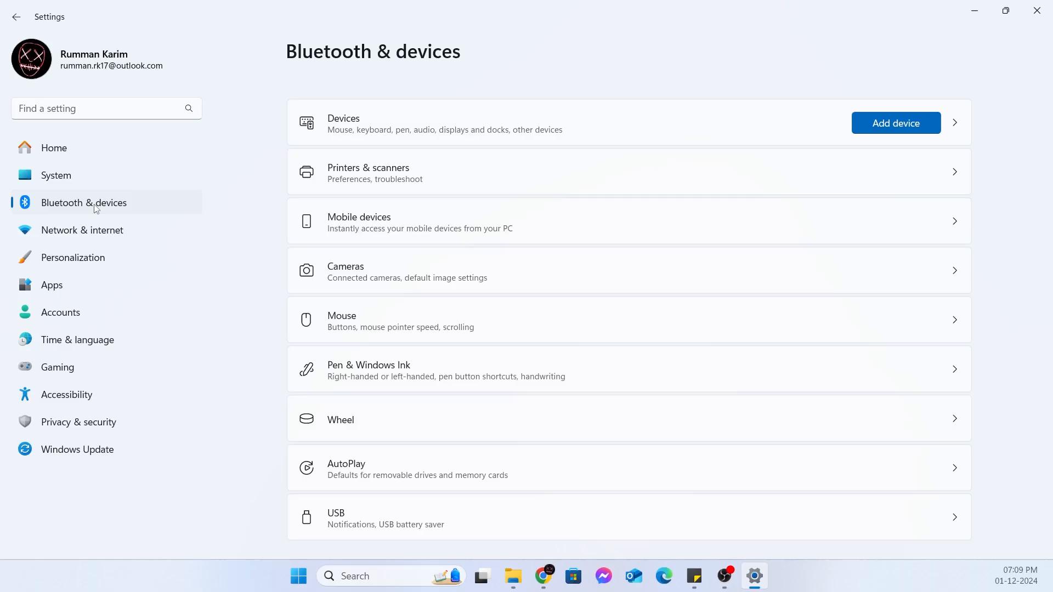
pyautogui.moveTo(638, 339)
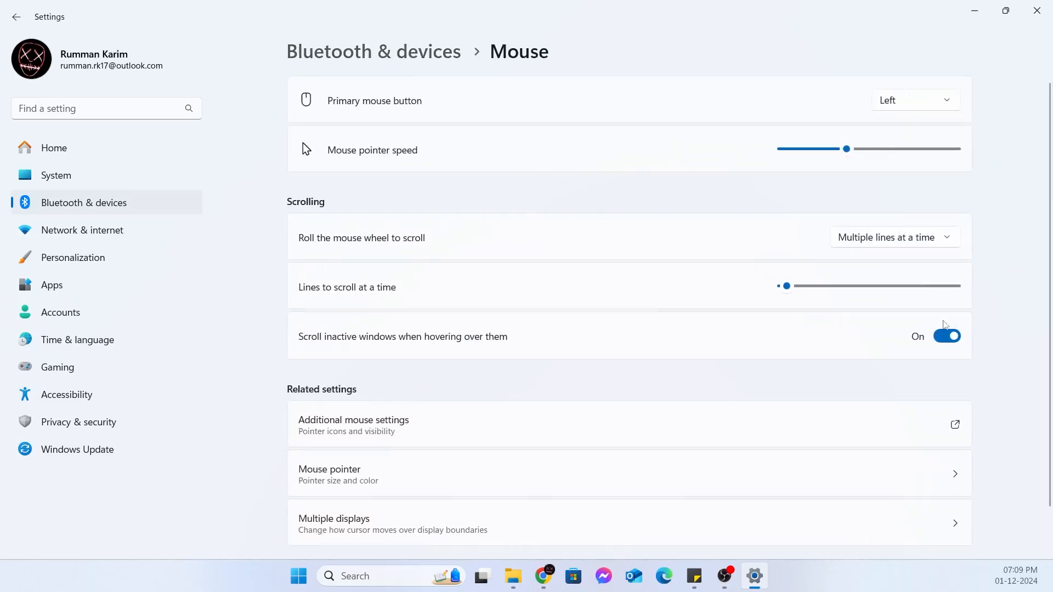
pyautogui.scroll(-3)
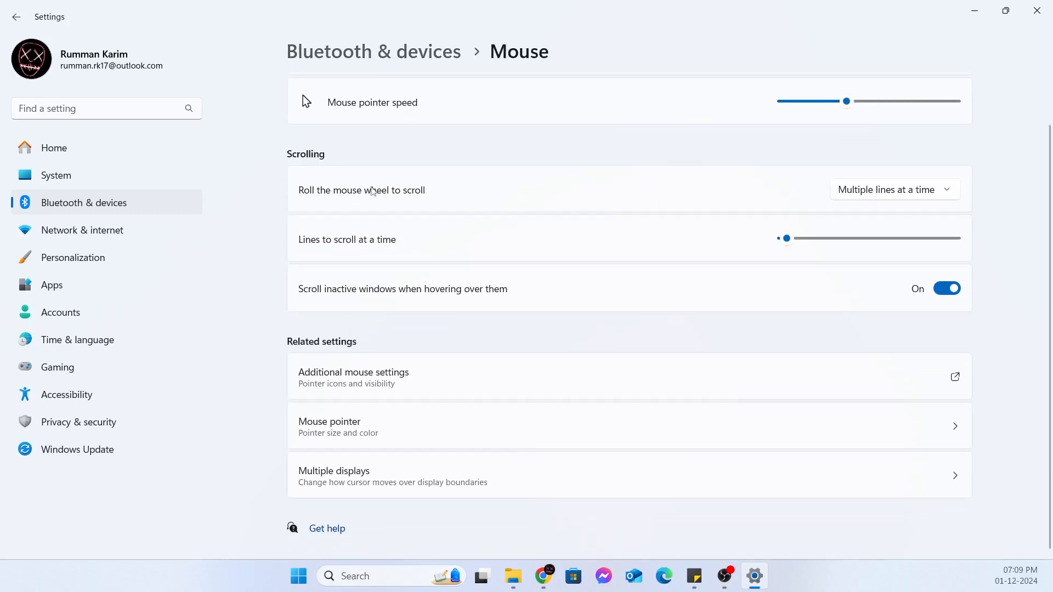
pyautogui.moveTo(447, 301)
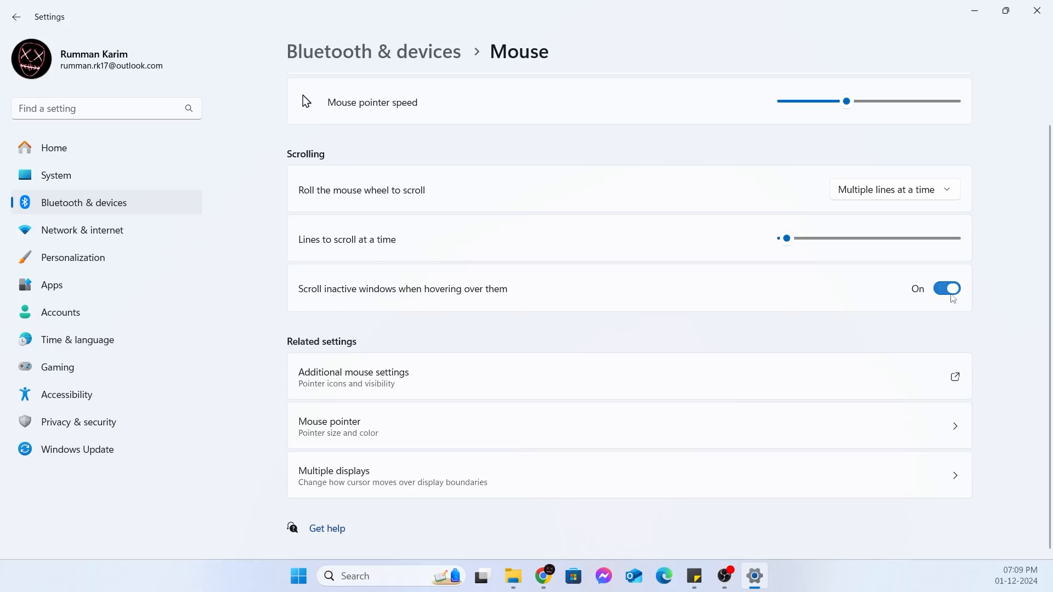
# - Turn off inactive-window hover scrolling and keep wheel scrolling at multiple lines at a time
pyautogui.click(945, 288)
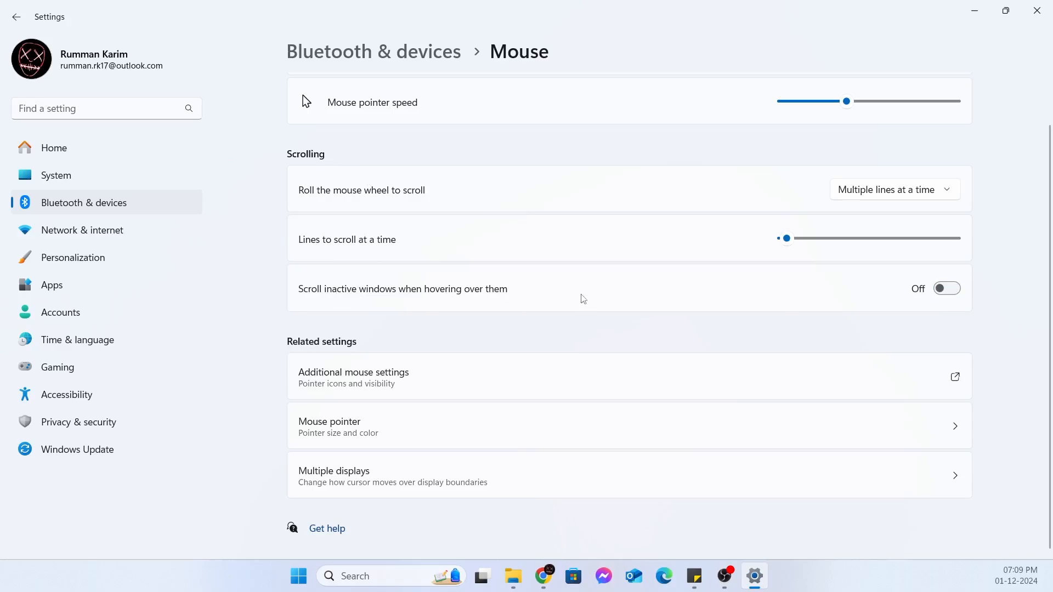
pyautogui.moveTo(411, 206)
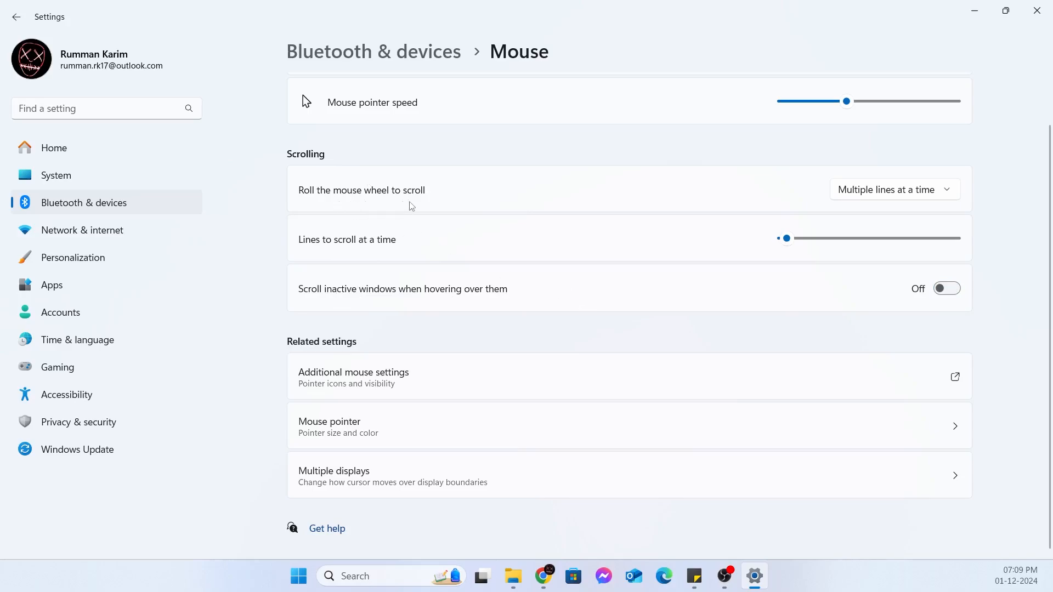
pyautogui.click(894, 188)
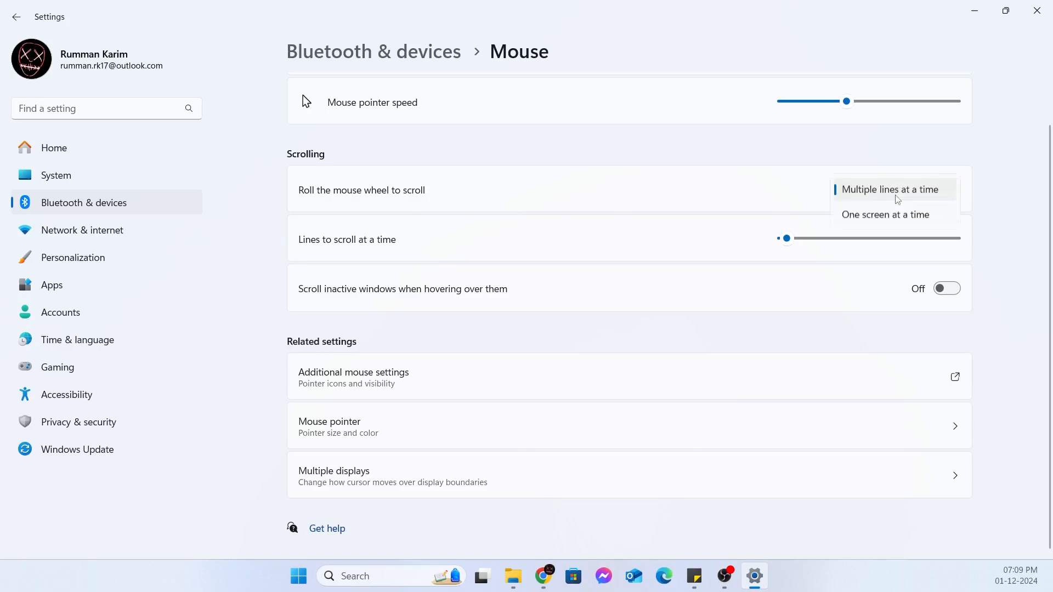
pyautogui.click(890, 189)
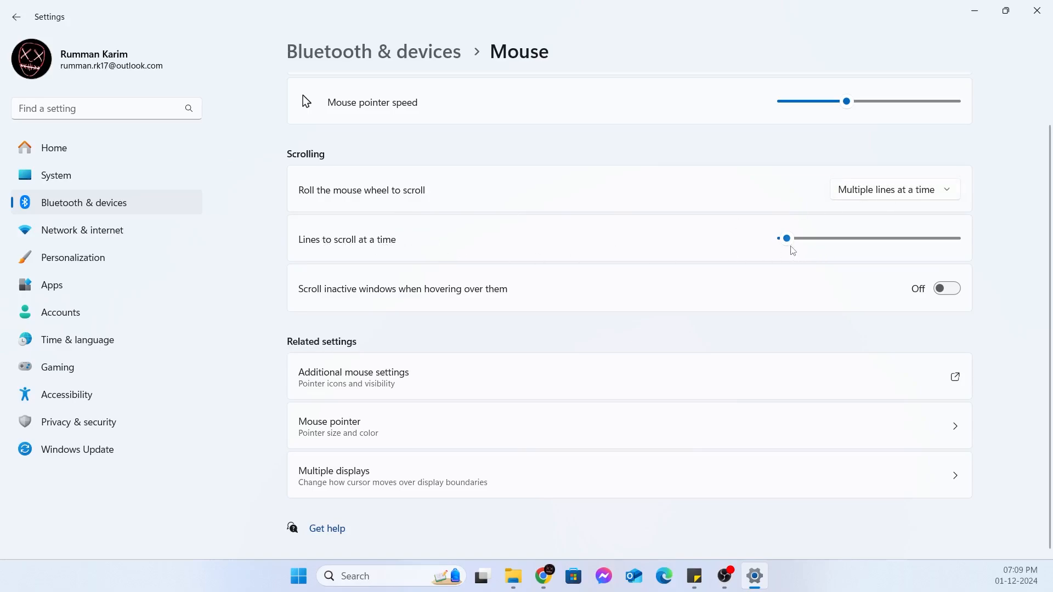
pyautogui.moveTo(787, 248)
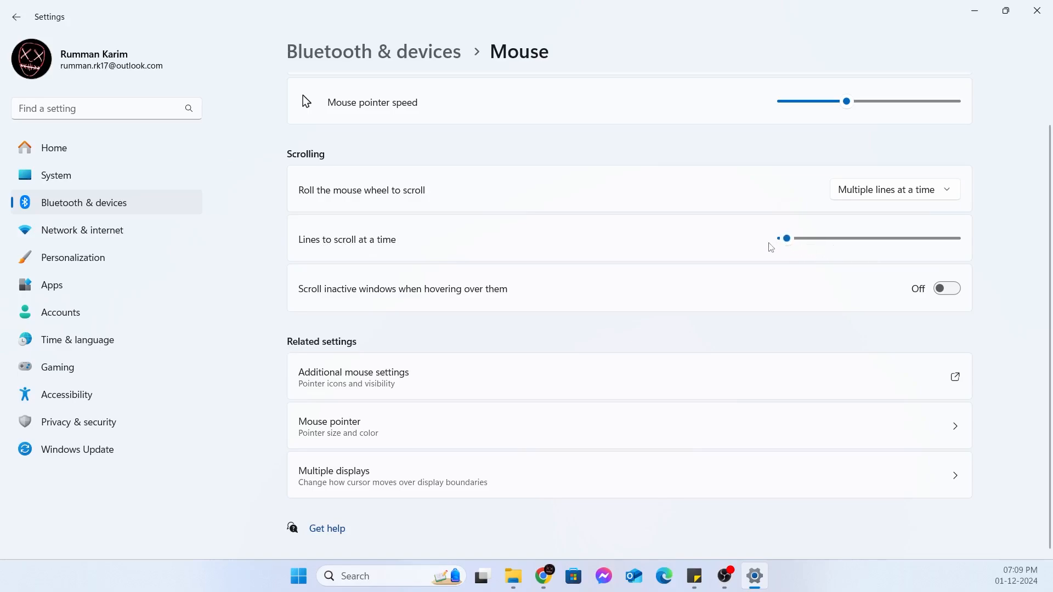
pyautogui.moveTo(894, 242)
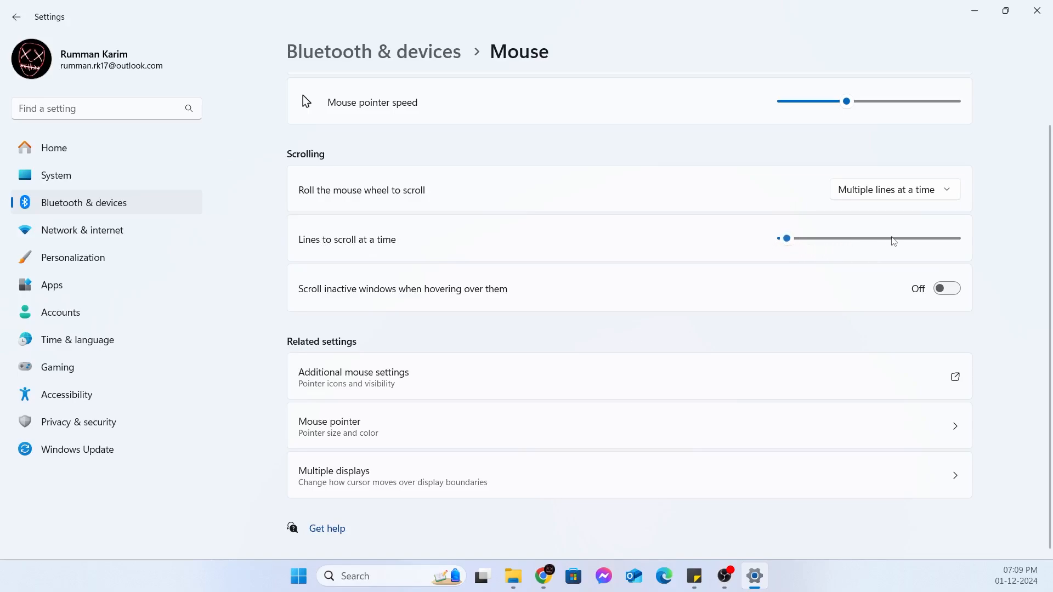
pyautogui.moveTo(846, 254)
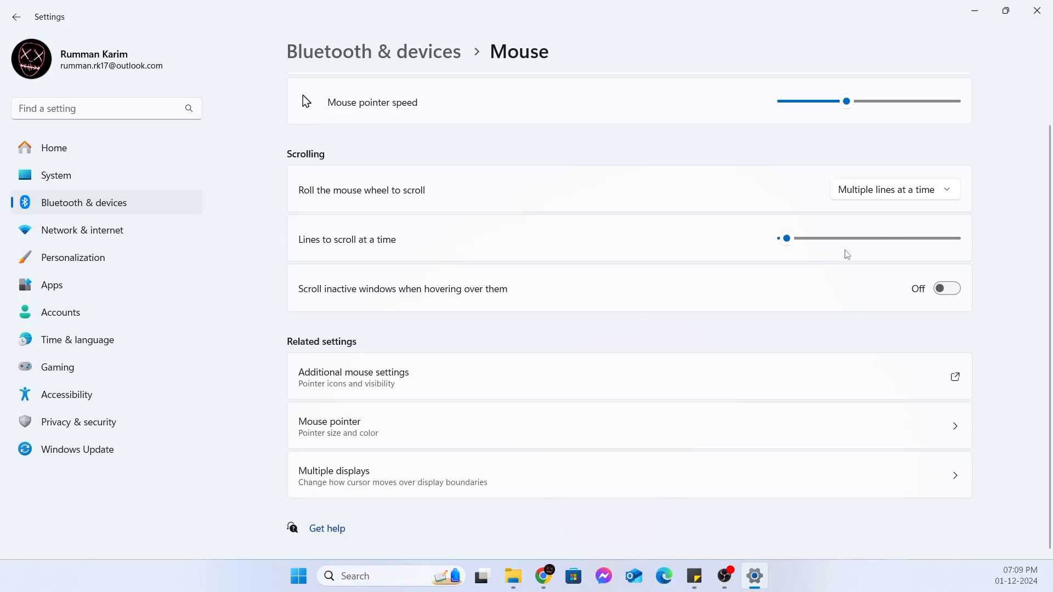
pyautogui.moveTo(796, 251)
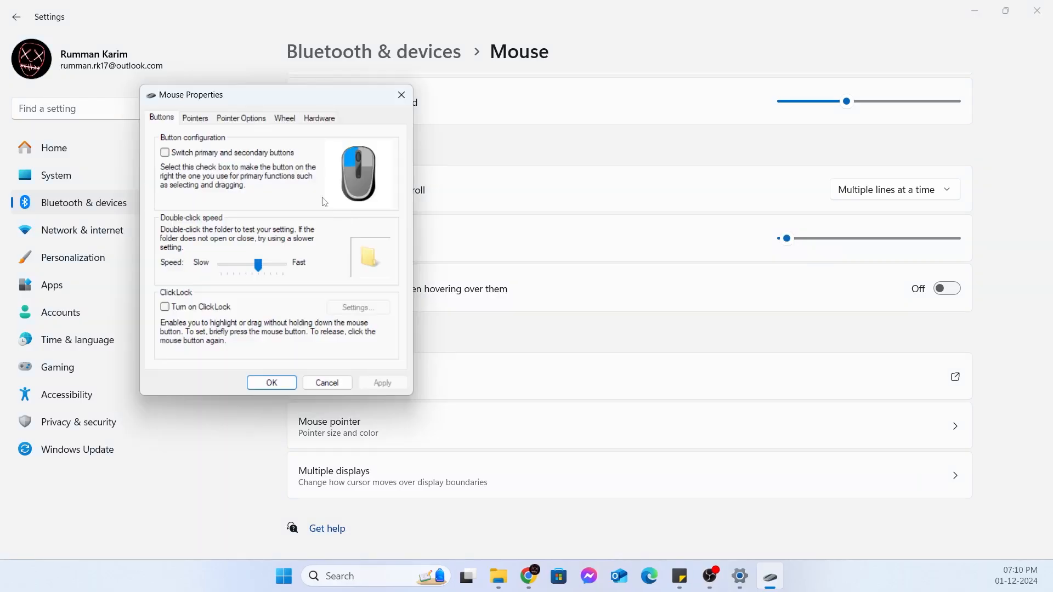
pyautogui.moveTo(232, 107)
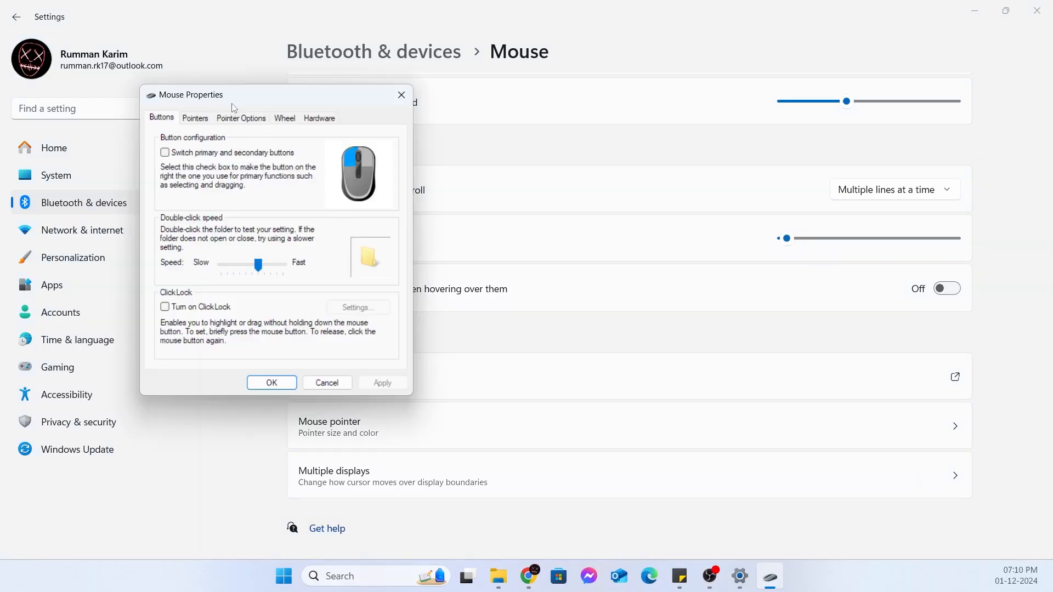
# - Show the Wheel tab in Mouse Properties: 3 lines vertical, 3 characters horizontal
pyautogui.click(284, 118)
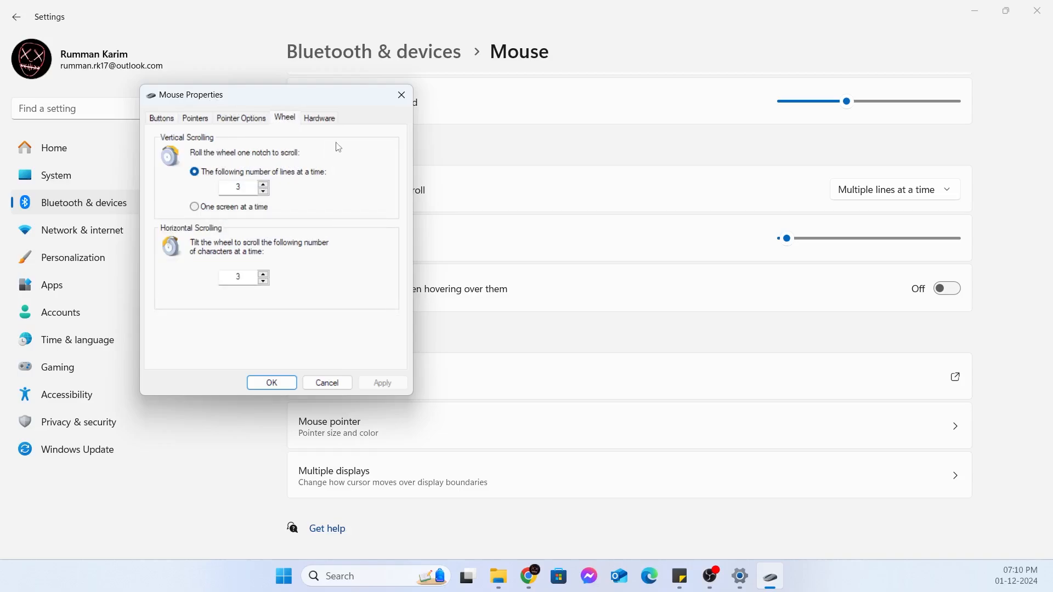
pyautogui.moveTo(228, 151)
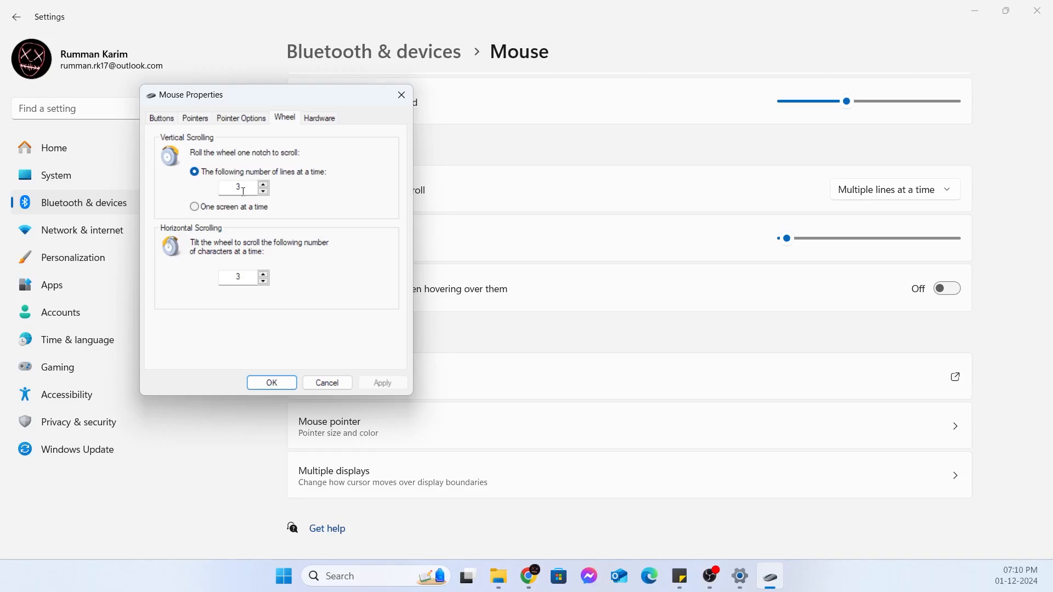
pyautogui.moveTo(249, 278)
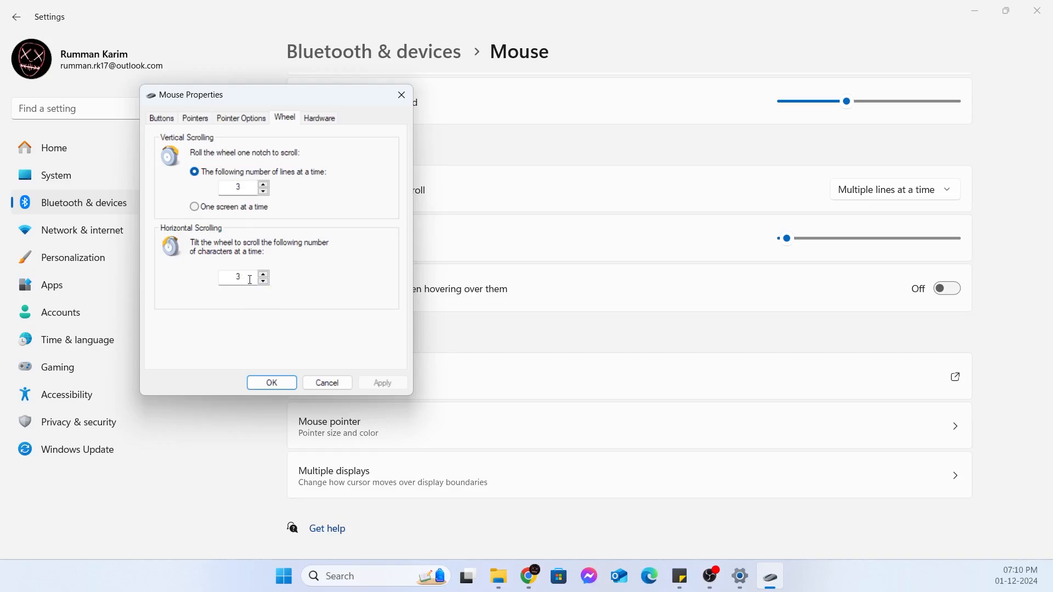